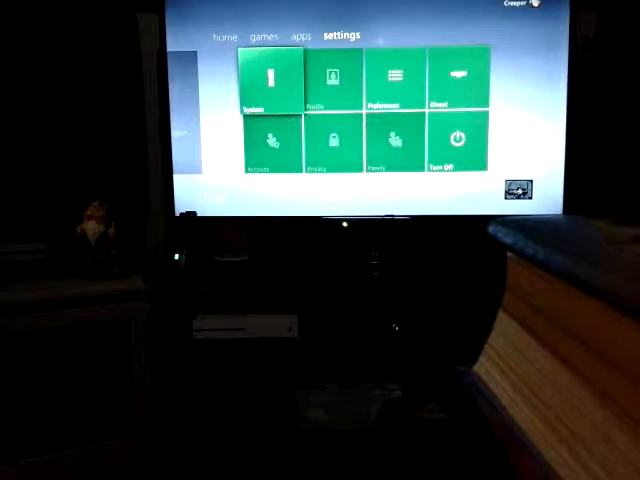
Step: Navigate left from the settings hub back to the Home tab showing the Xbox LIVE panel
click(268, 84)
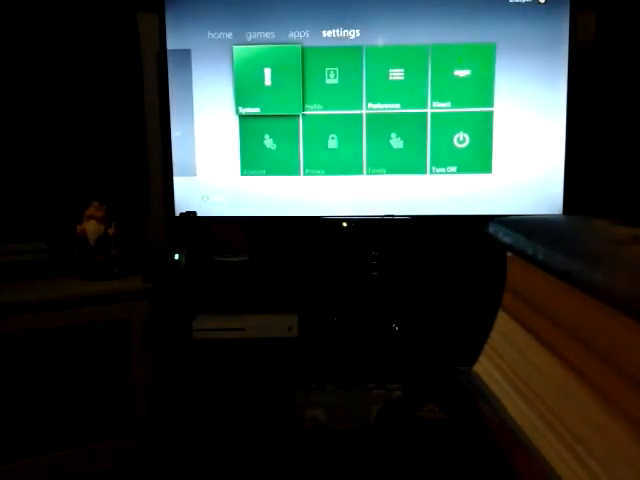
click(224, 36)
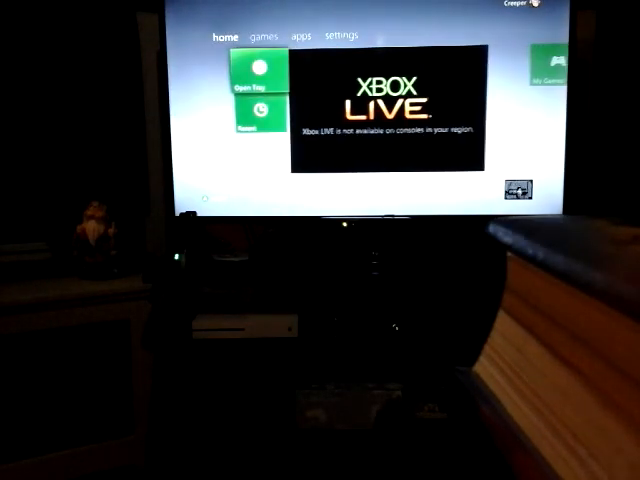